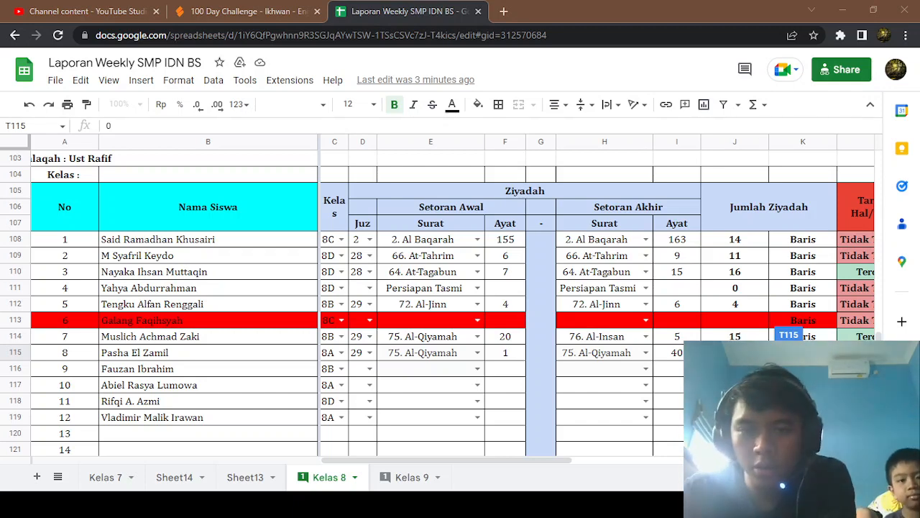
{"action": "mouse_move", "coordinate": [392, 318]}
{"action": "type", "text": "29"}
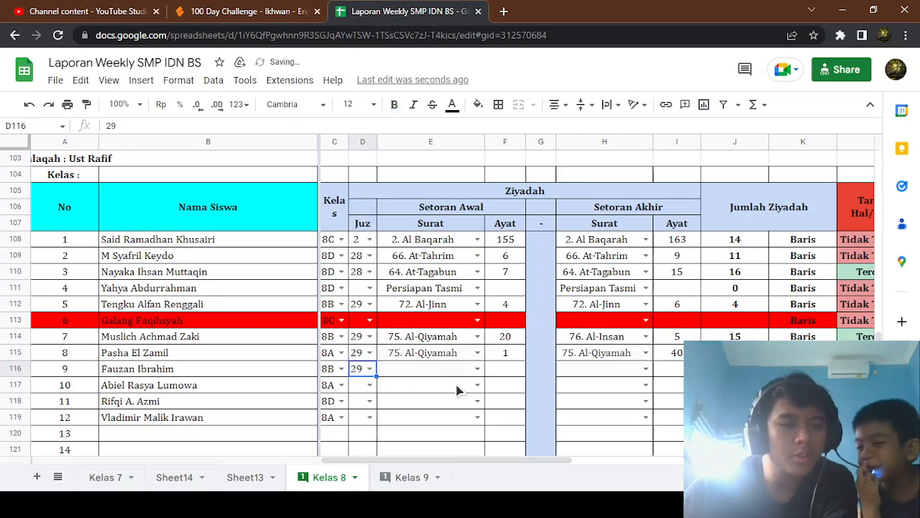
{"action": "left_click", "coordinate": [477, 368]}
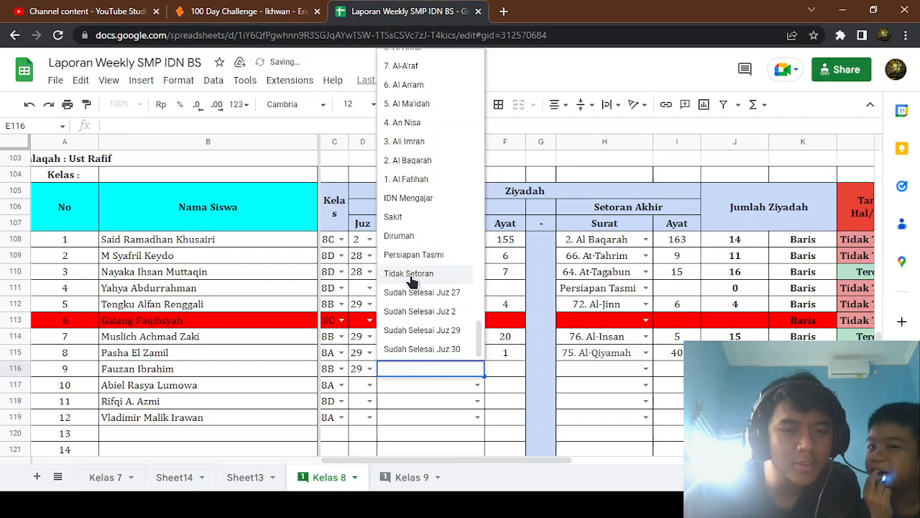
{"action": "scroll", "scroll_direction": "down", "scroll_amount": 3}
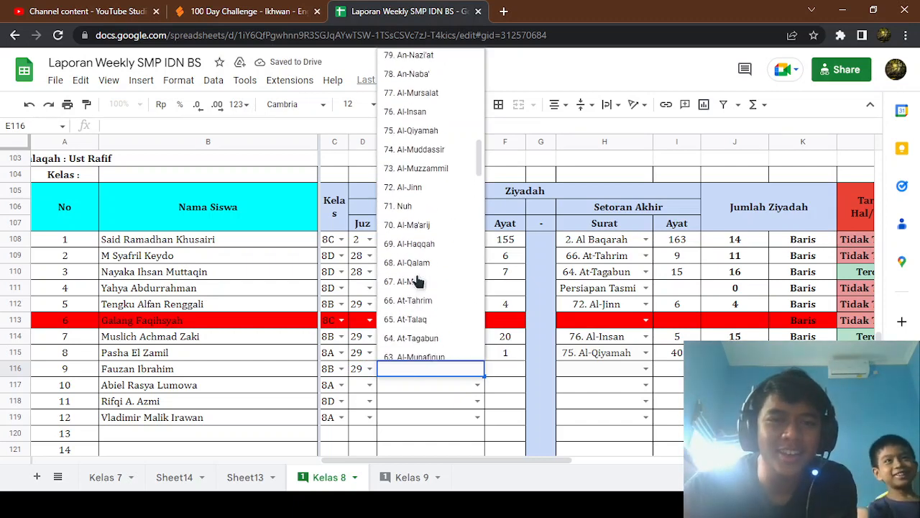
{"action": "left_click", "coordinate": [415, 169]}
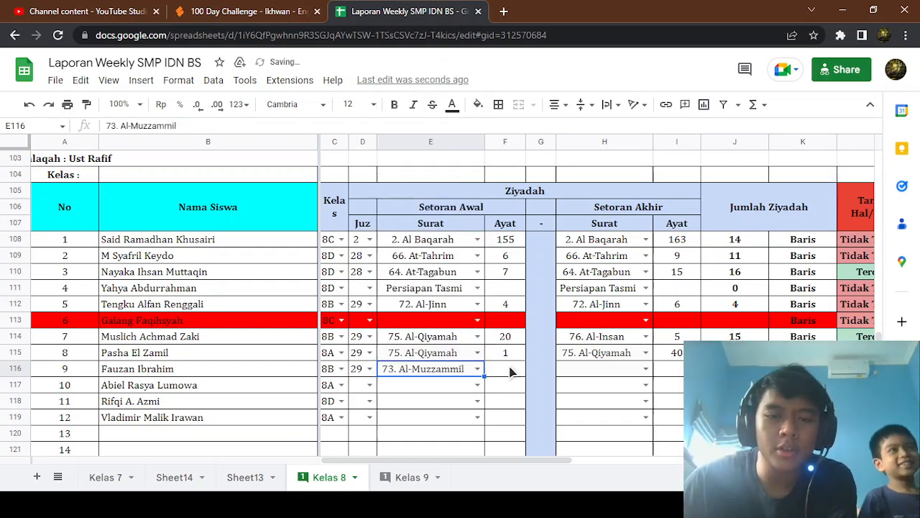
{"action": "type", "text": "11"}
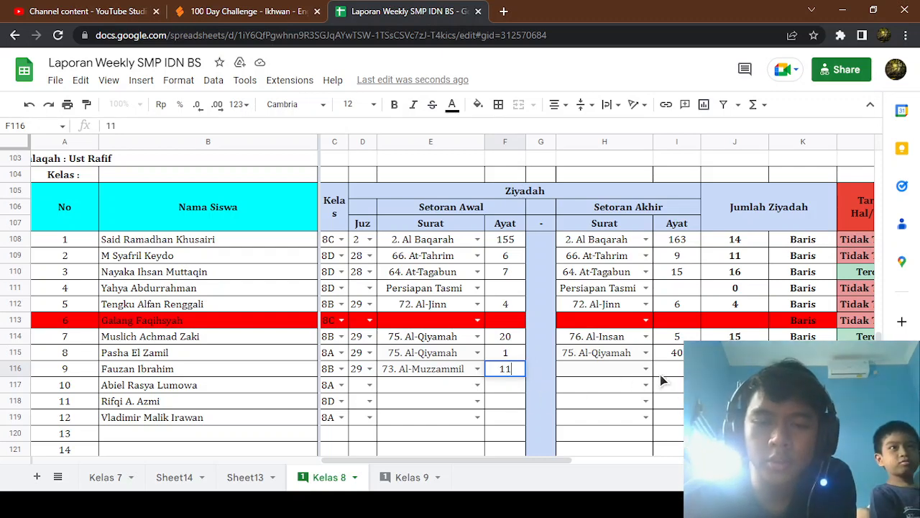
Choose 73. Al-Muzzammil as the ending surah in H116 and enter ayat 19
{"action": "left_click", "coordinate": [647, 368]}
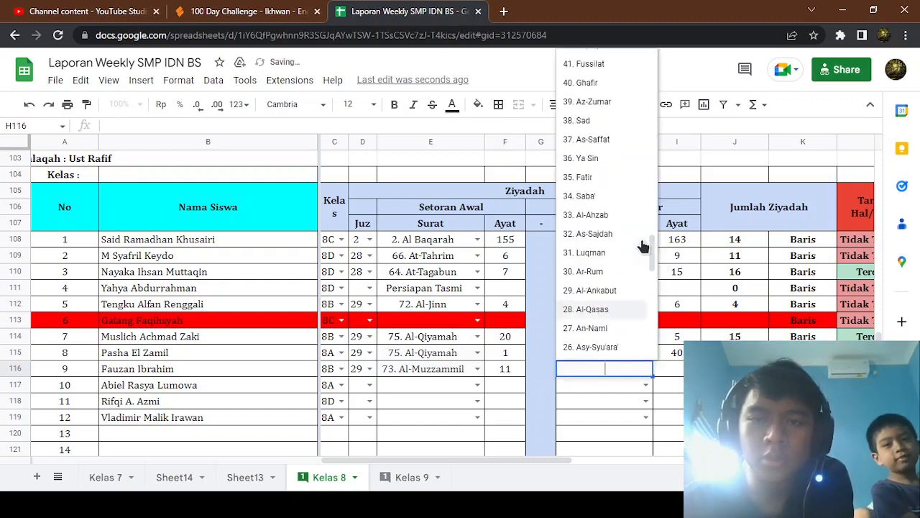
{"action": "left_click", "coordinate": [597, 368]}
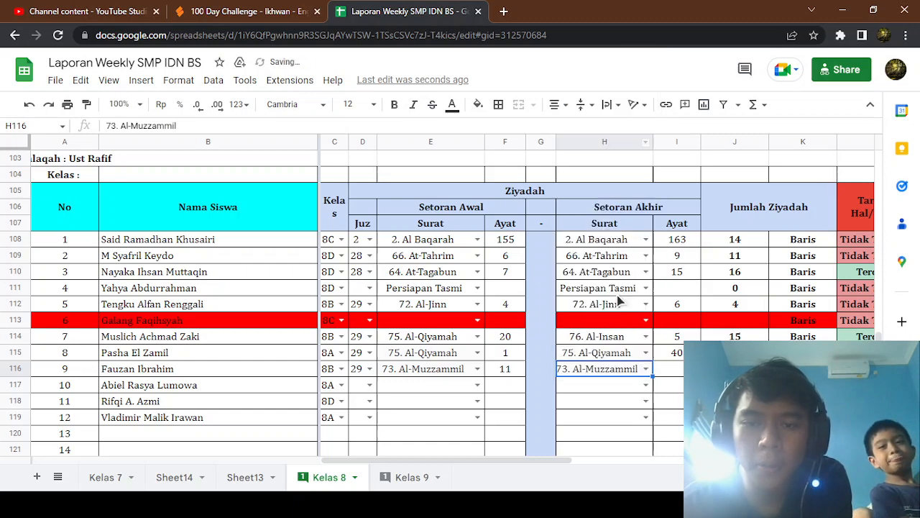
{"action": "type", "text": "1"}
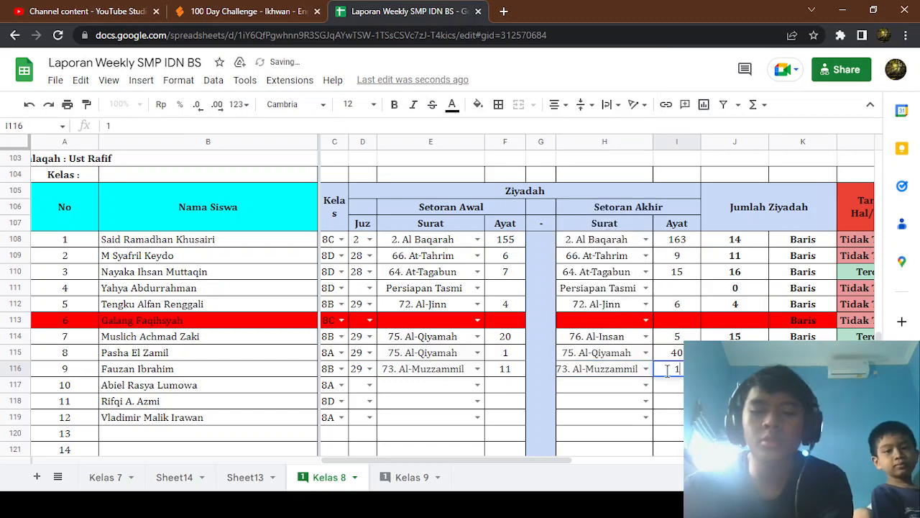
{"action": "type", "text": "19"}
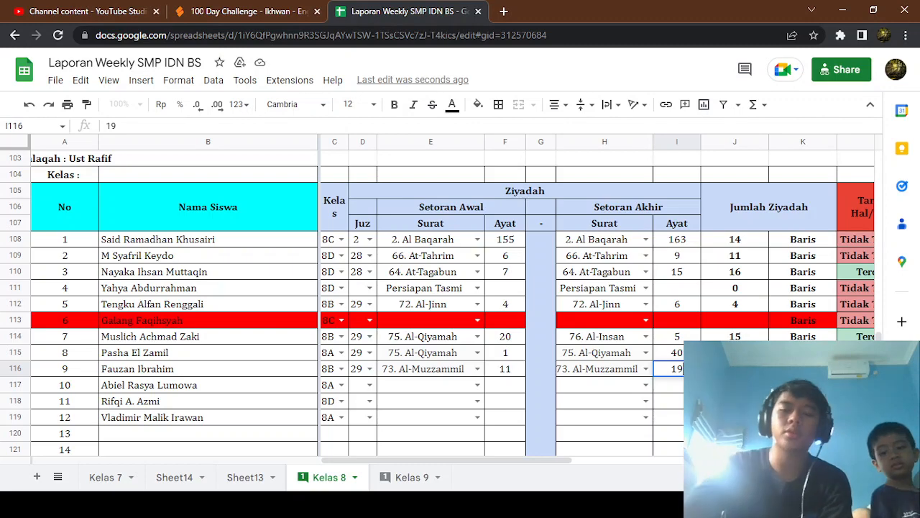
{"action": "scroll", "scroll_direction": "right", "scroll_amount": 3}
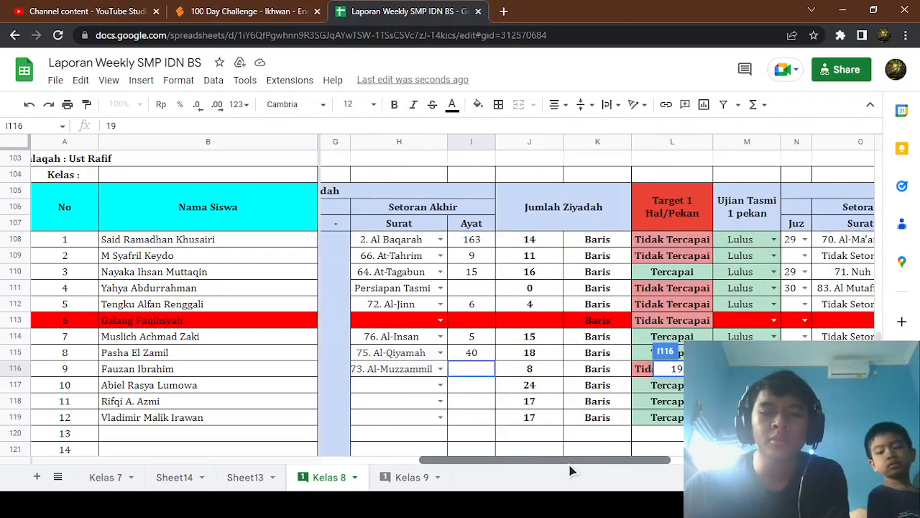
{"action": "scroll", "scroll_direction": "right", "scroll_amount": 3}
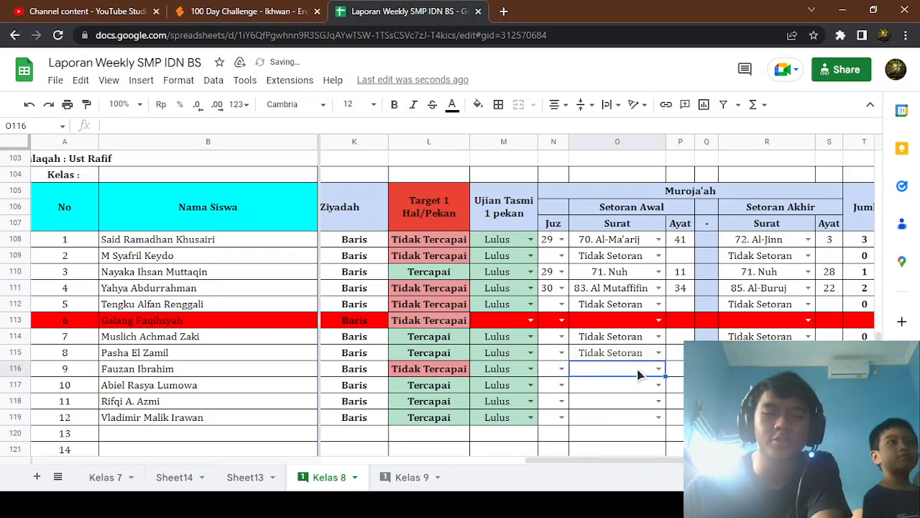
{"action": "left_click", "coordinate": [664, 368]}
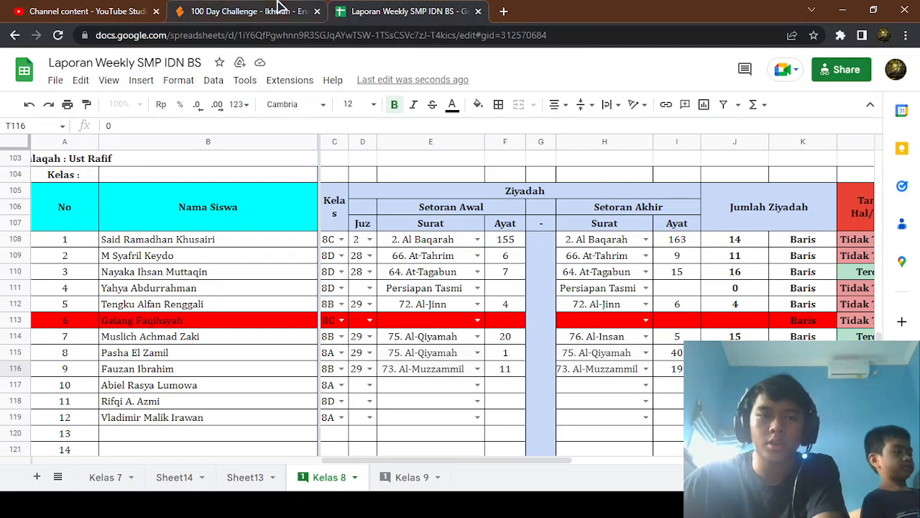
{"action": "left_click", "coordinate": [244, 11]}
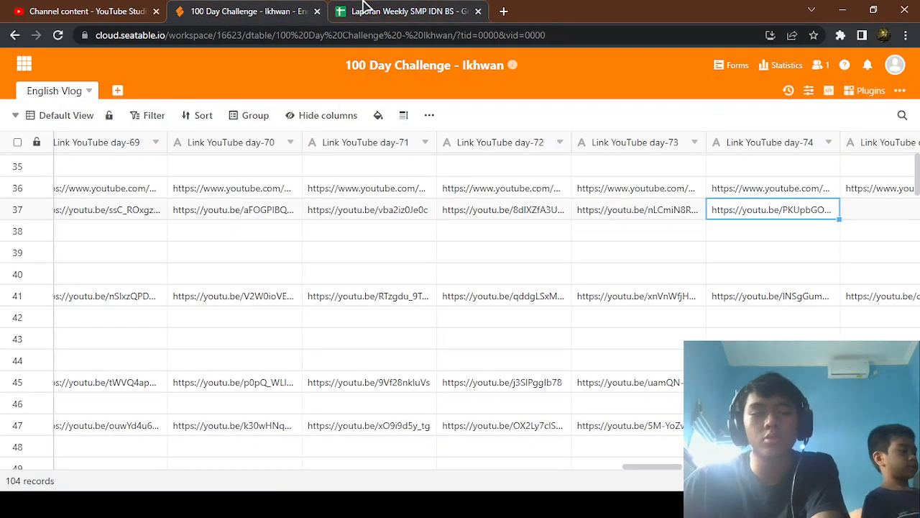
{"action": "left_click", "coordinate": [406, 11]}
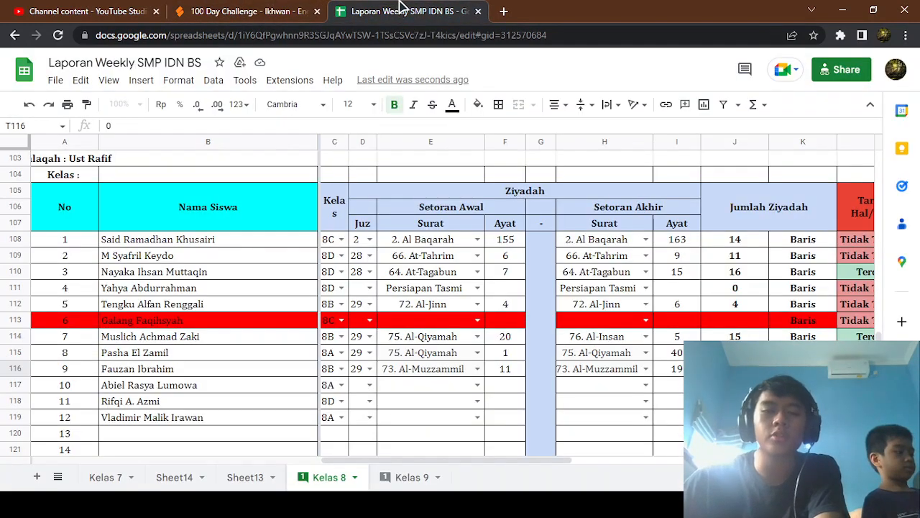